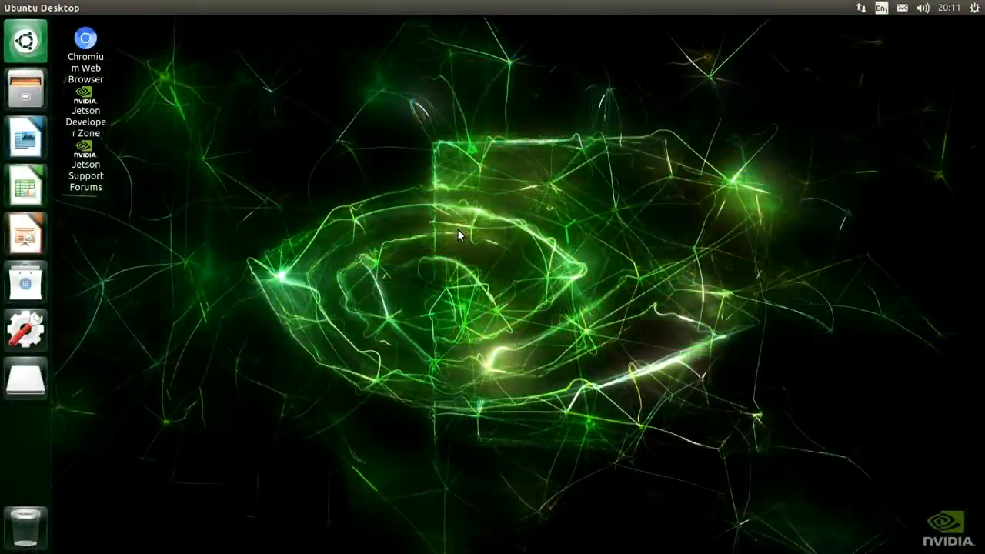
pyautogui.moveTo(414, 160)
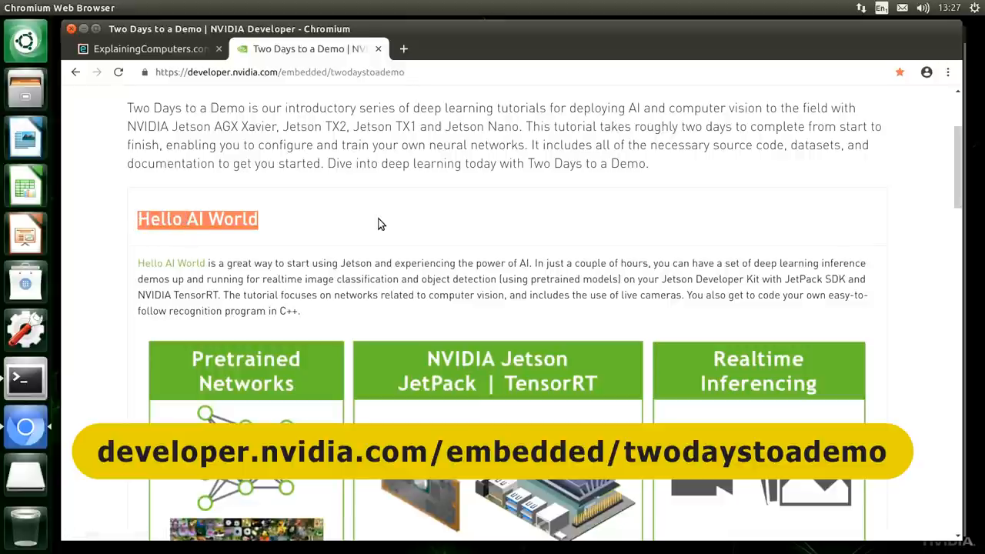
pyautogui.moveTo(189, 260)
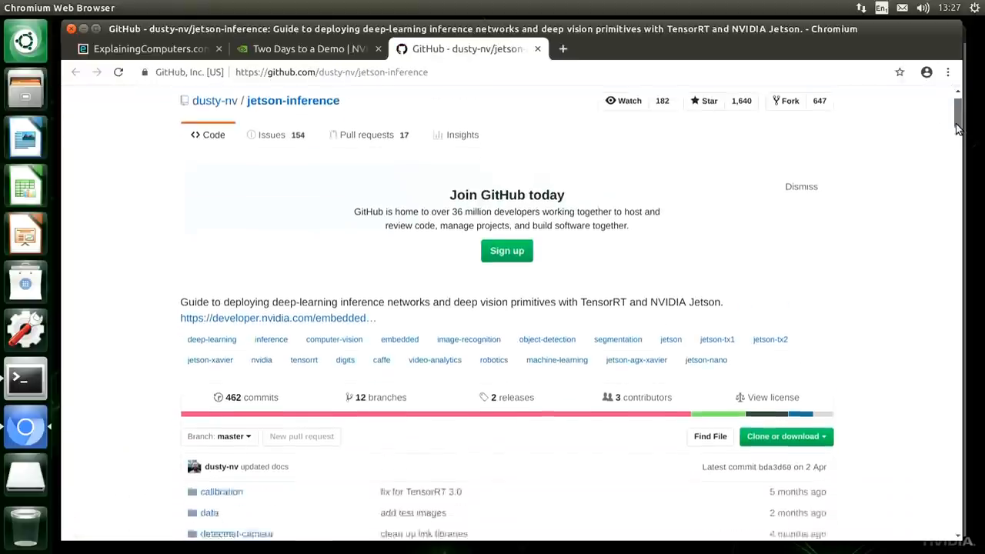
# Scroll down the dusty-nv jetson-inference repo to its Hello AI World module list
pyautogui.scroll(-3)
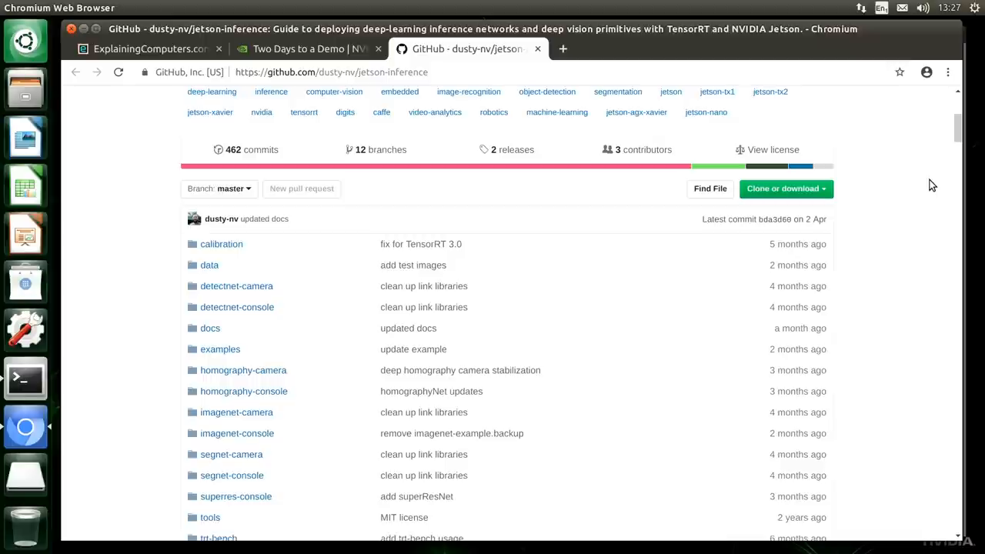
pyautogui.scroll(-3)
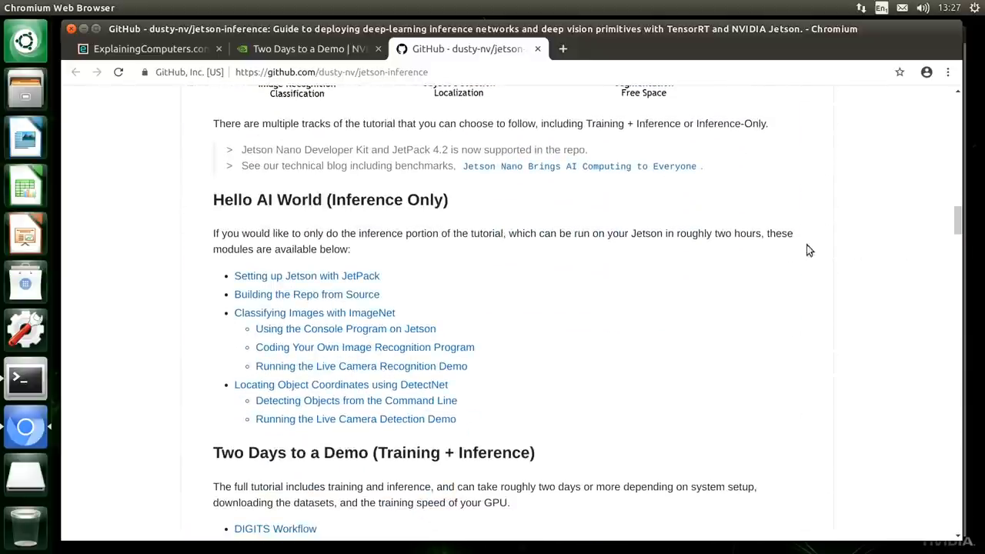
# Open the 'Building the Repo from Source' guide and zoom in on the Cloning the Repo section
pyautogui.click(307, 294)
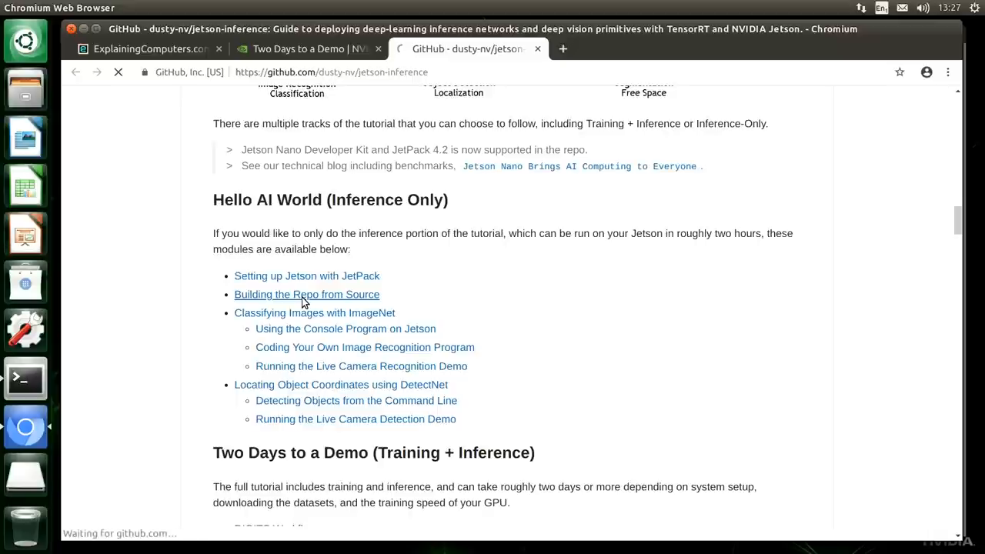
pyautogui.click(306, 294)
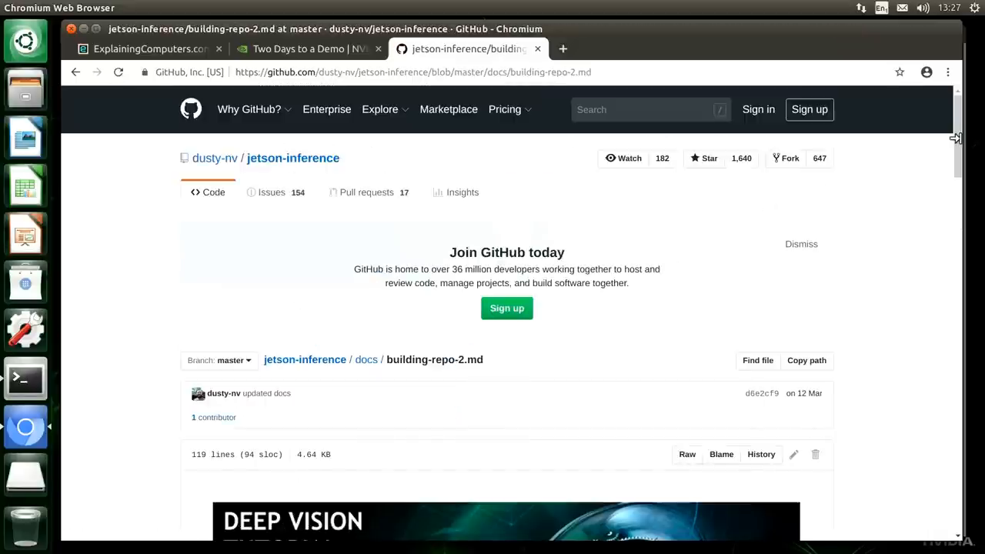
pyautogui.scroll(-3)
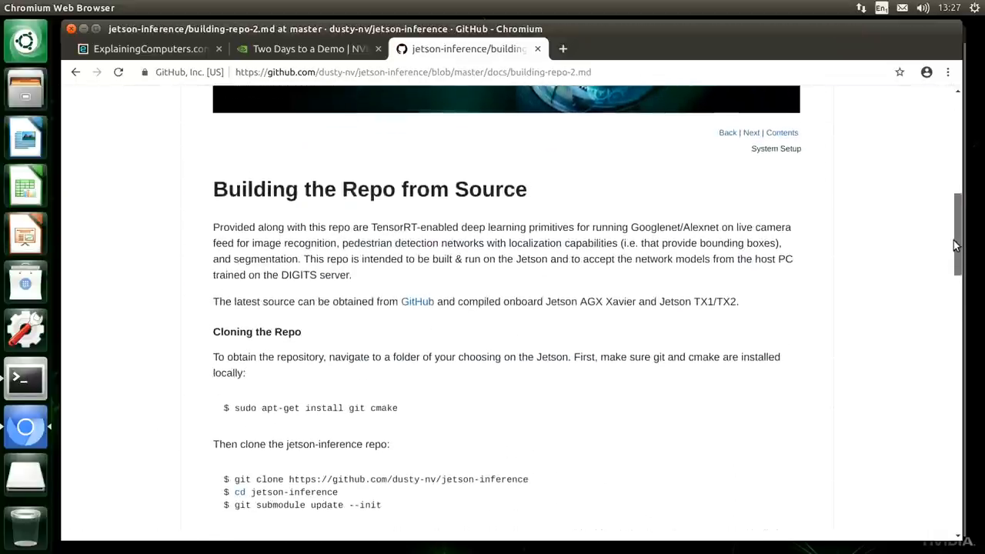
pyautogui.press('ctrl+plus')
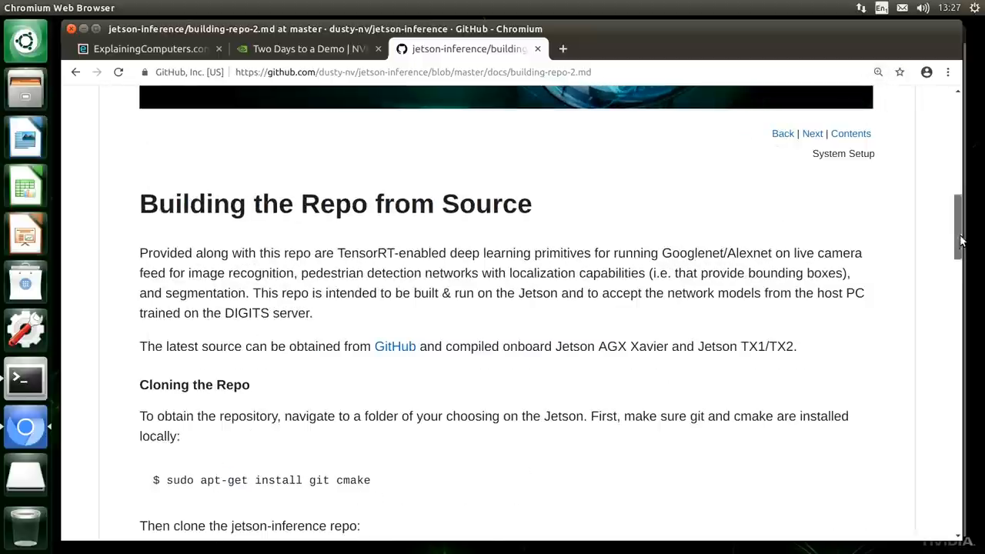
pyautogui.scroll(-3)
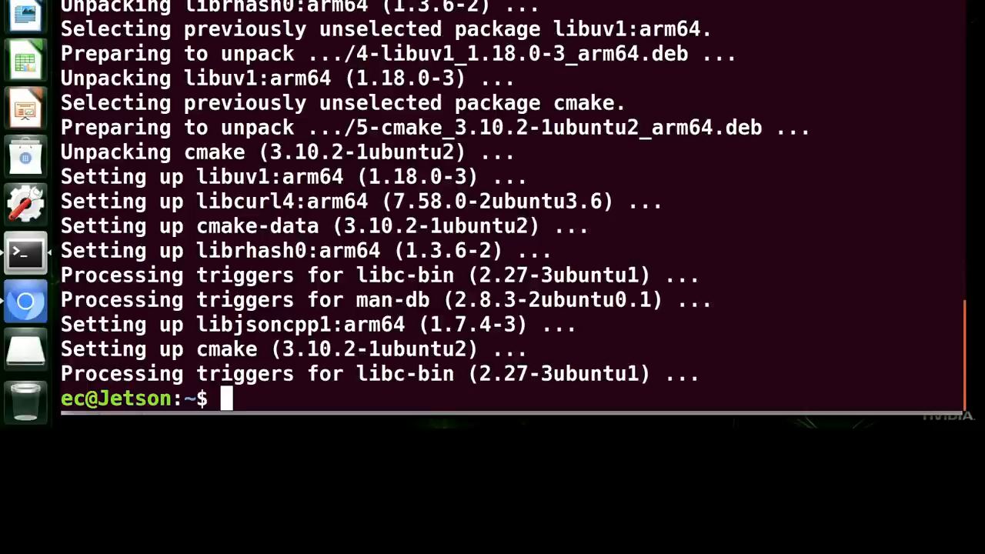
pyautogui.rightClick(227, 398)
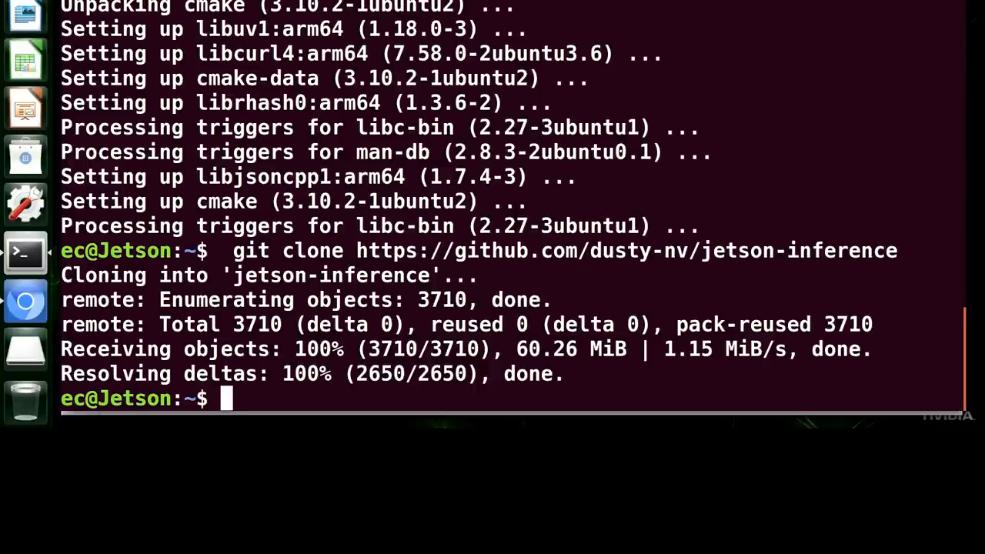
# Enter the jetson-inference folder and run git submodule update --init
pyautogui.write('cd jetson')
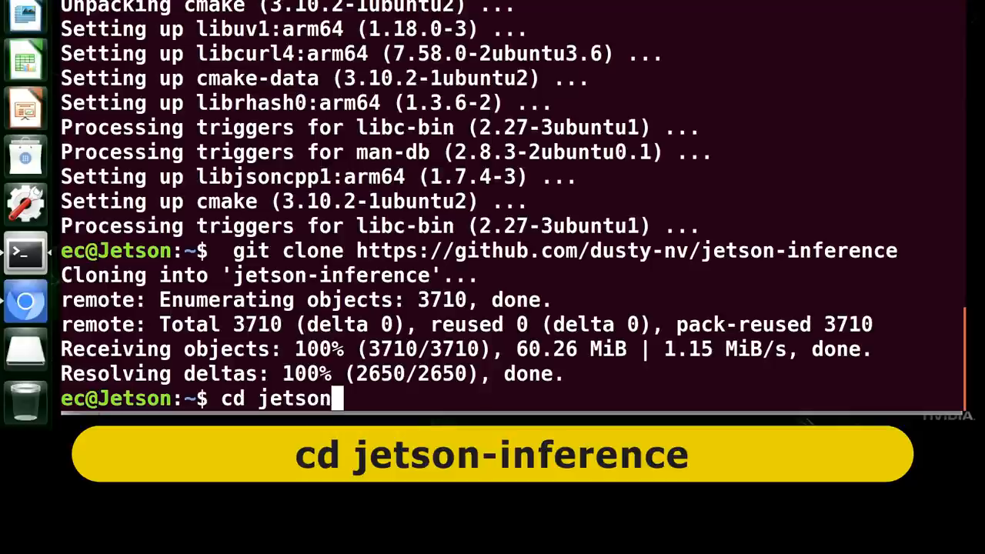
pyautogui.write('-inference')
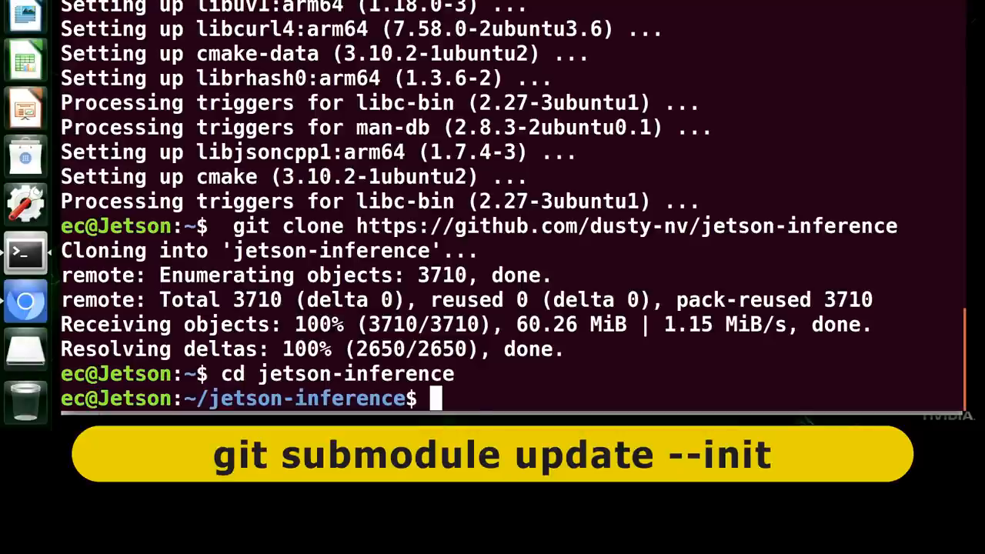
pyautogui.write('git submo')
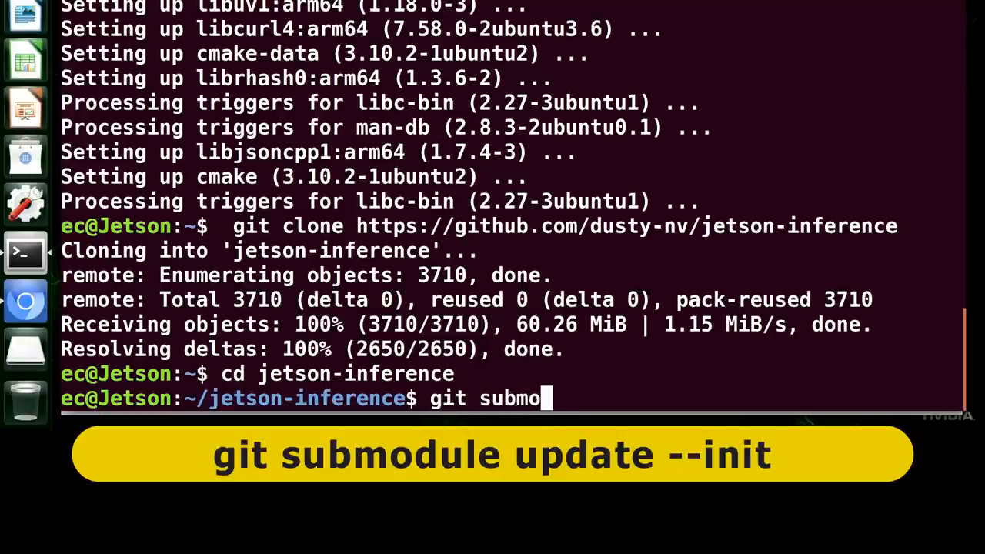
pyautogui.write('dule upda')
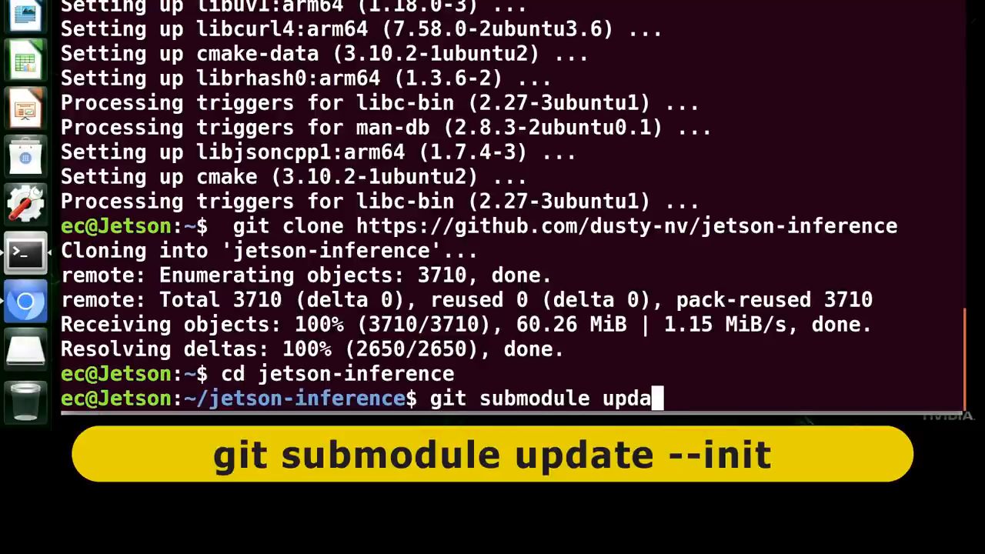
pyautogui.write('te --init')
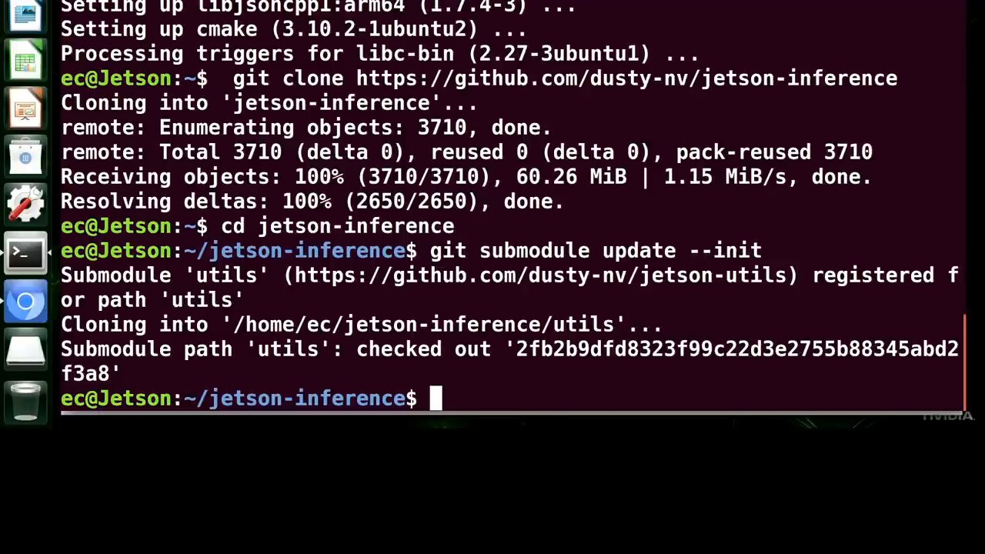
# Create a build folder with mkdir build and move into it
pyautogui.write('mk')
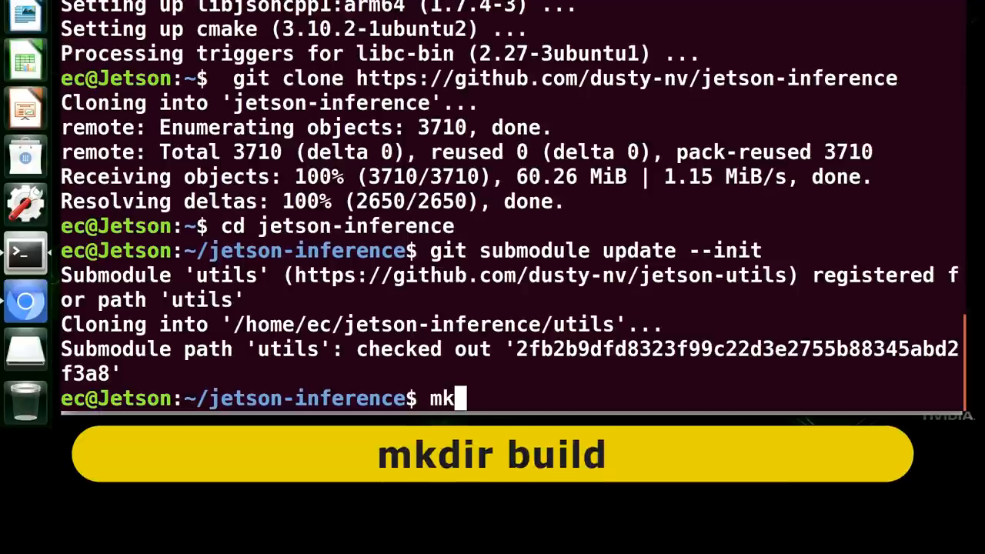
pyautogui.write('dir')
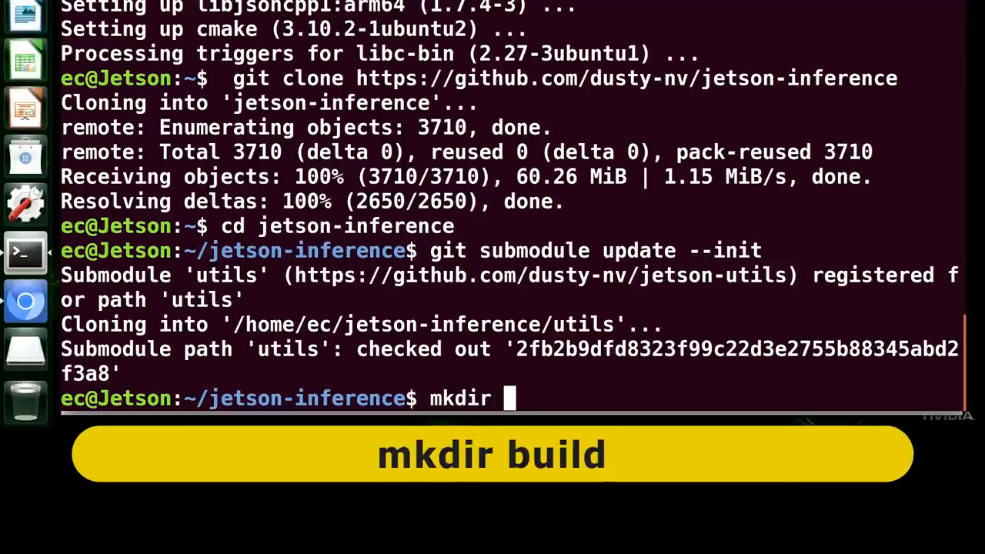
pyautogui.write('build')
pyautogui.write('cd')
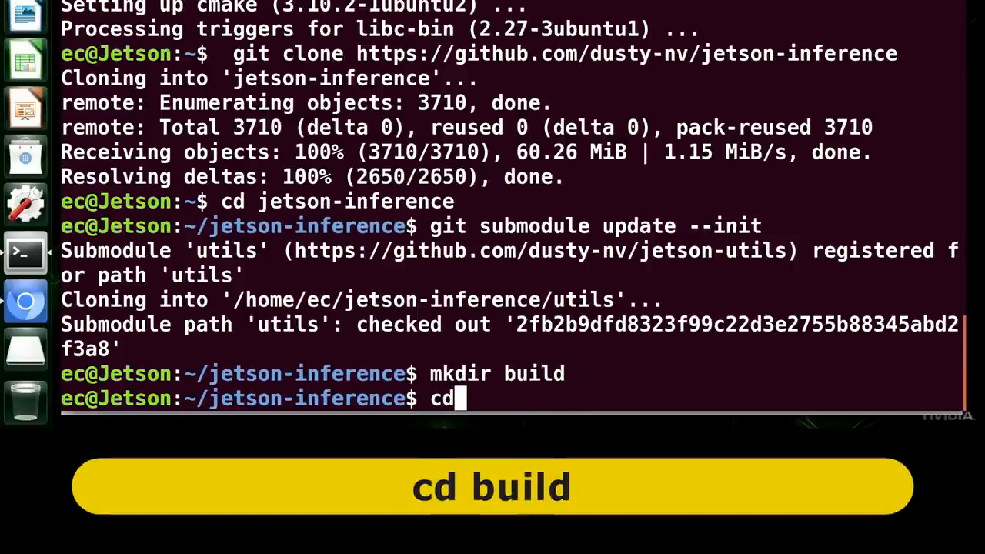
pyautogui.write('build')
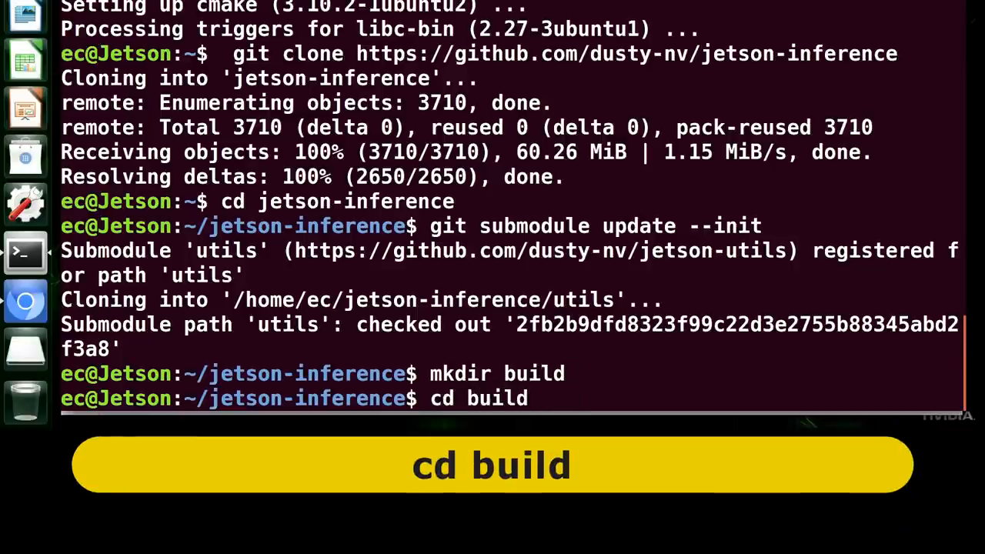
pyautogui.press('Return')
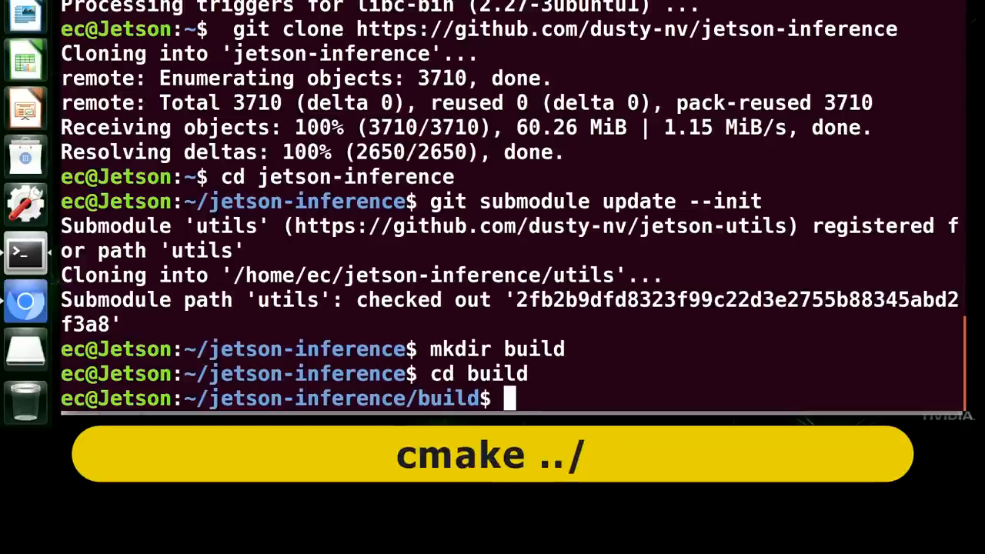
# Configure the project with cmake ../ from the build folder
pyautogui.write('cmake')
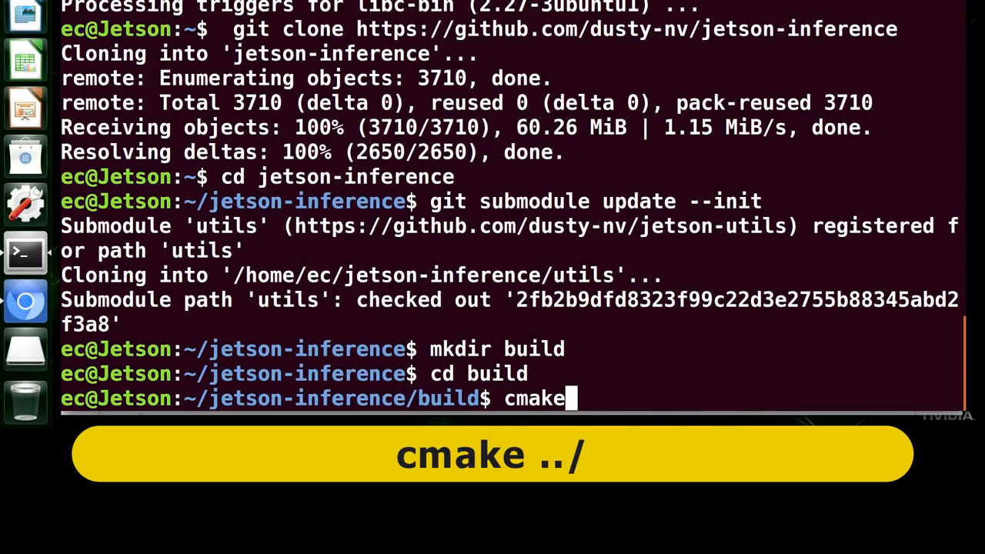
pyautogui.write('../')
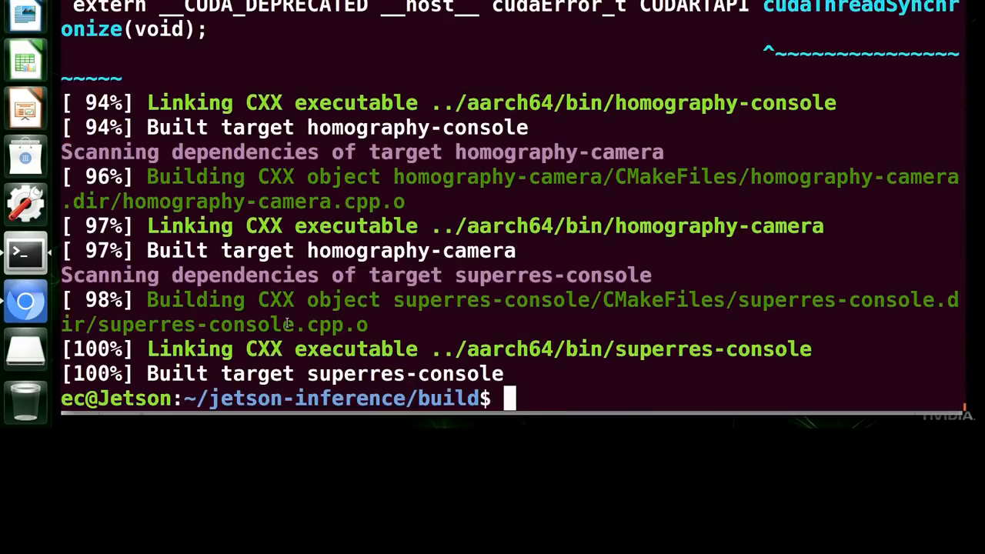
# Install the built jetson-inference with sudo make install
pyautogui.write('sudo')
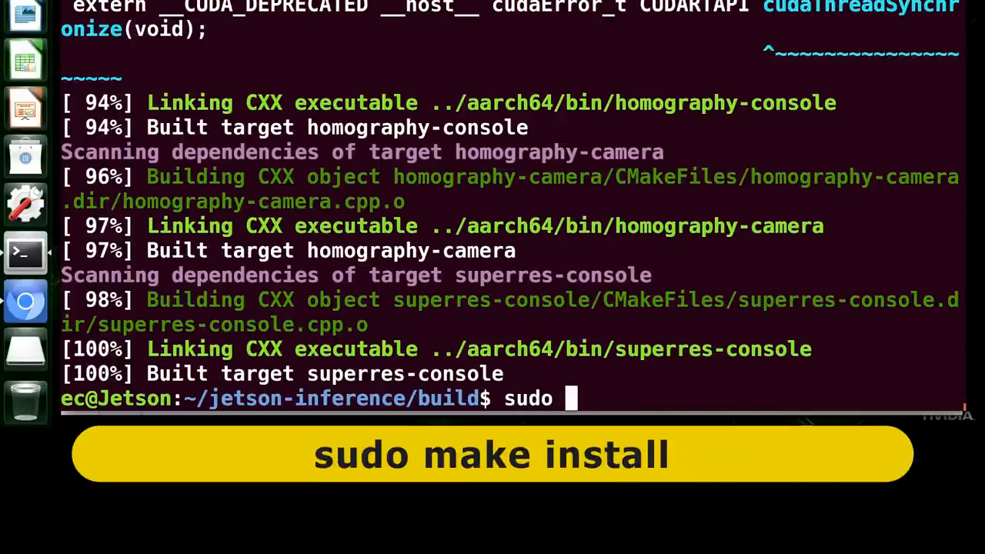
pyautogui.write('make insta')
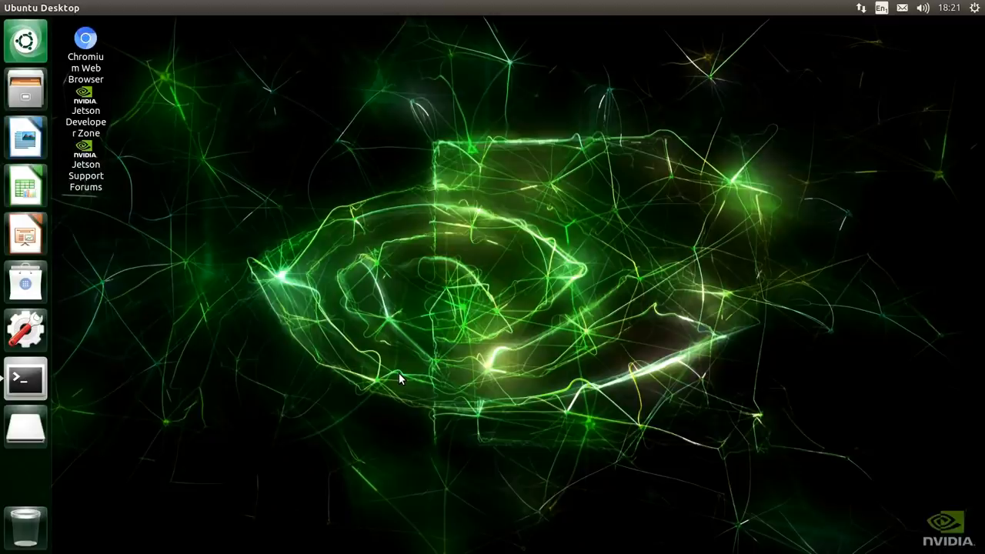
# Launch a new Terminal window from the launcher icon
pyautogui.click(25, 378)
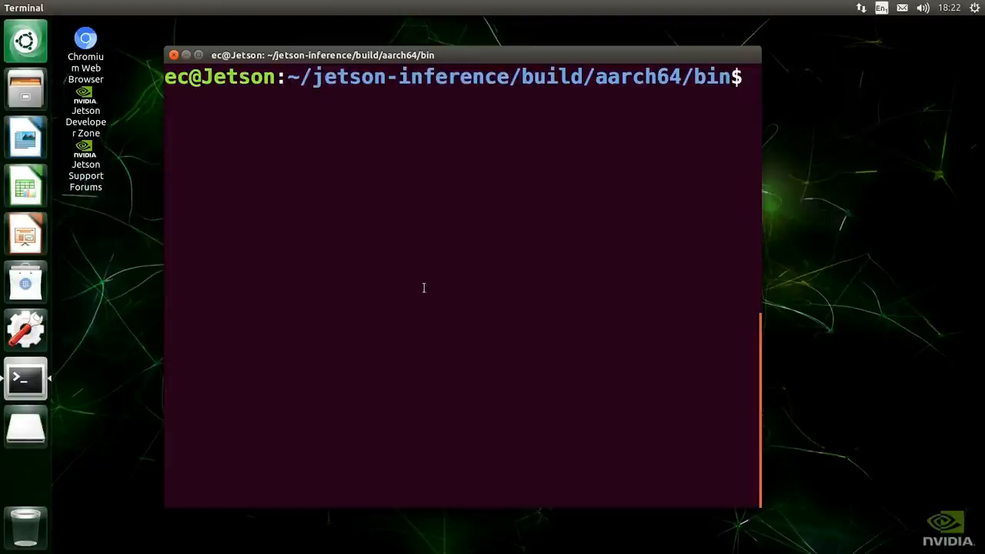
pyautogui.moveTo(363, 83)
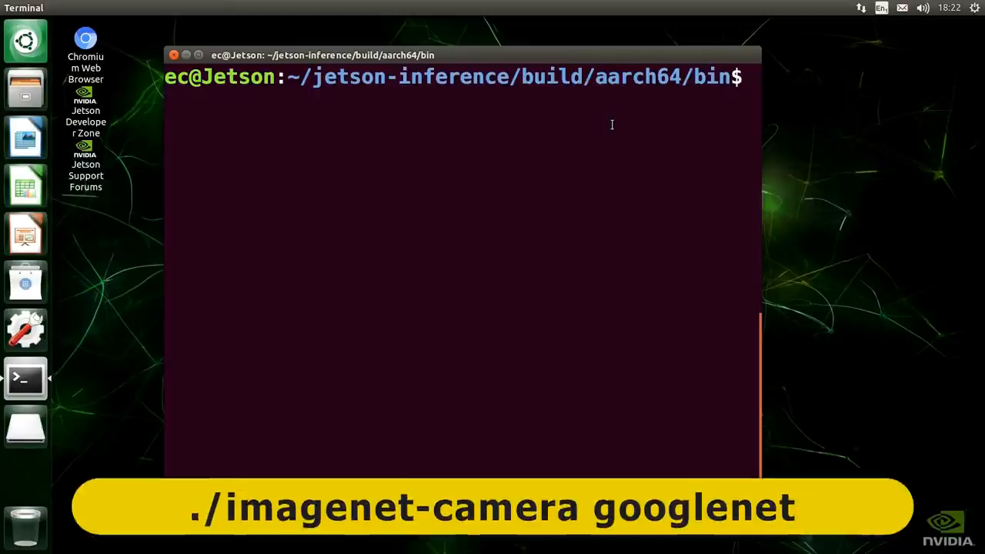
# Enter ./imagenet-camera googlenet at the aarch64/bin prompt
pyautogui.write('./image')
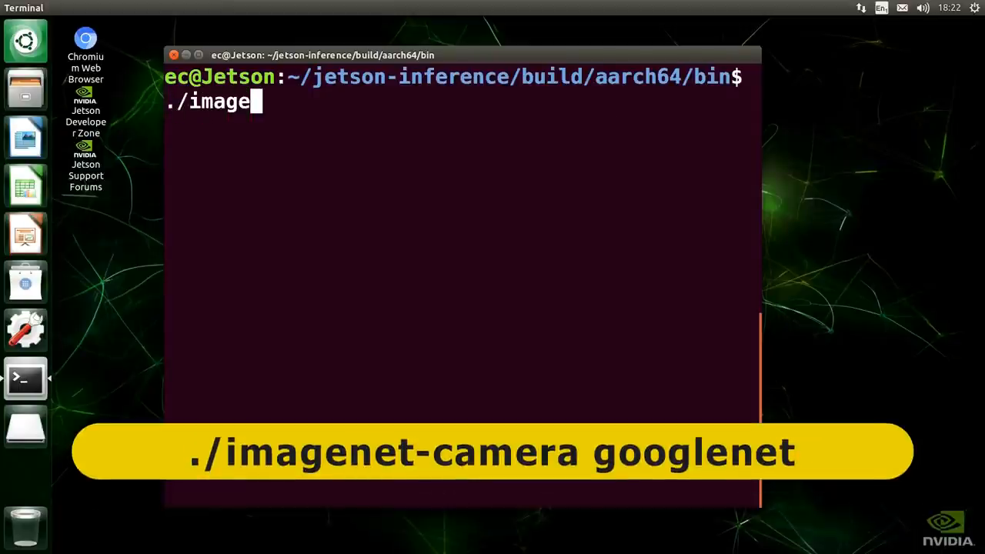
pyautogui.write('net-camera goog')
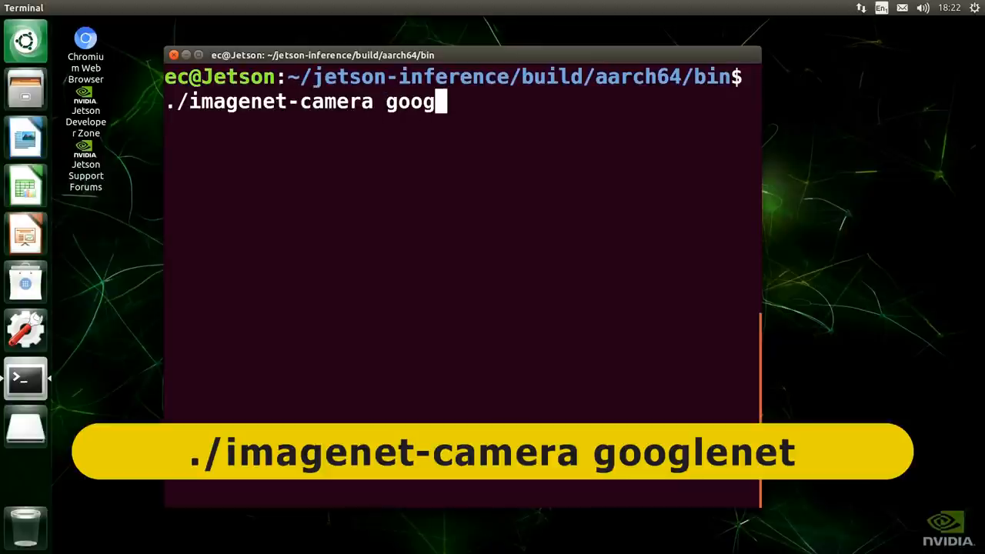
pyautogui.write('lenet')
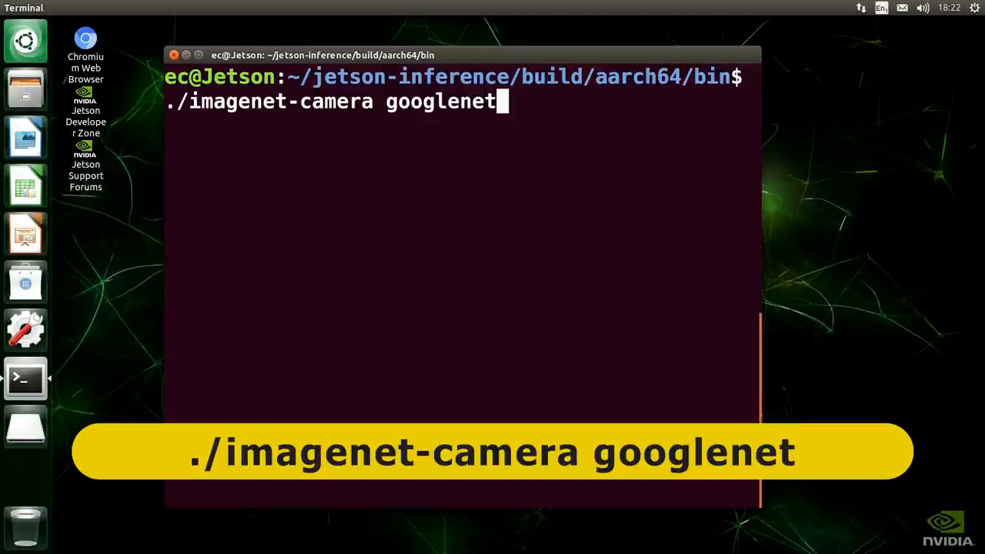
pyautogui.moveTo(395, 147)
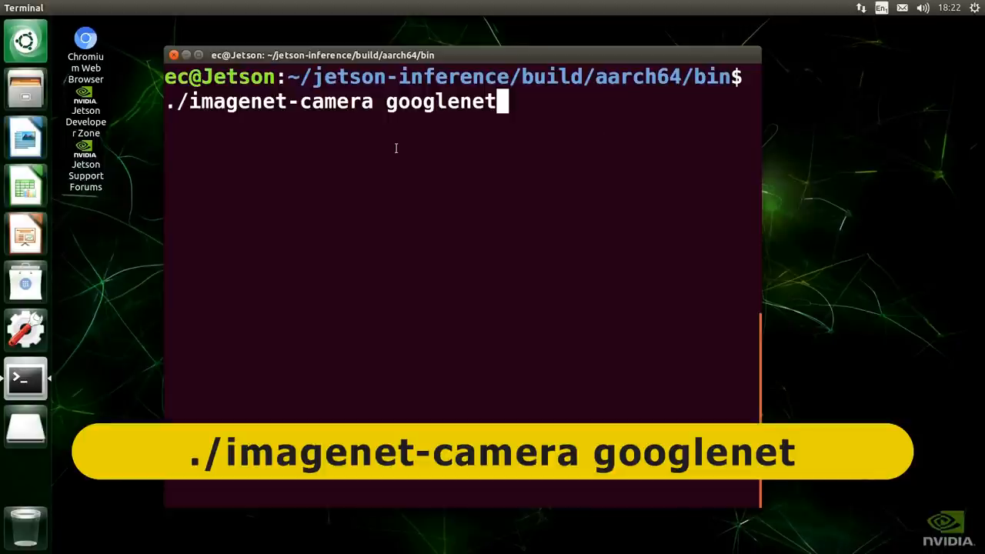
pyautogui.moveTo(437, 123)
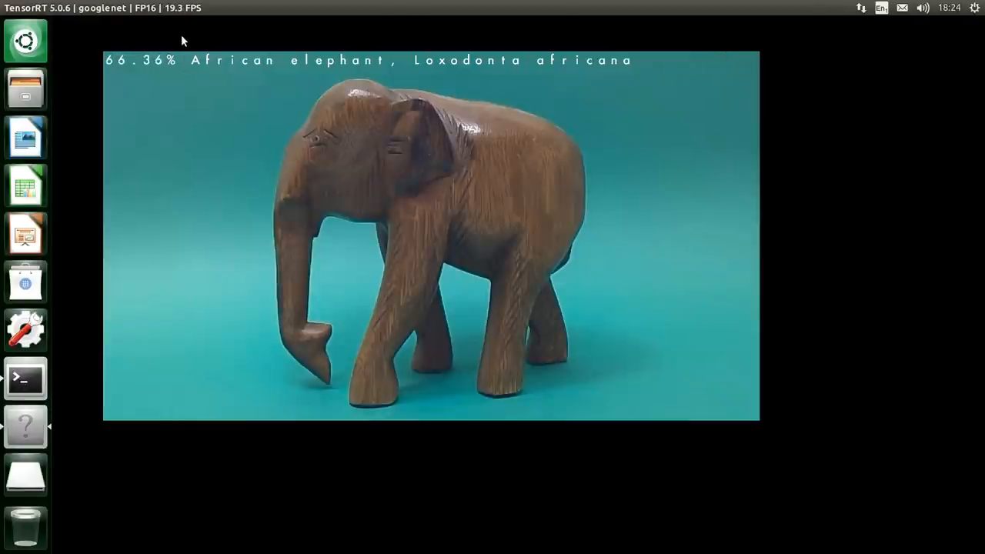
pyautogui.moveTo(227, 80)
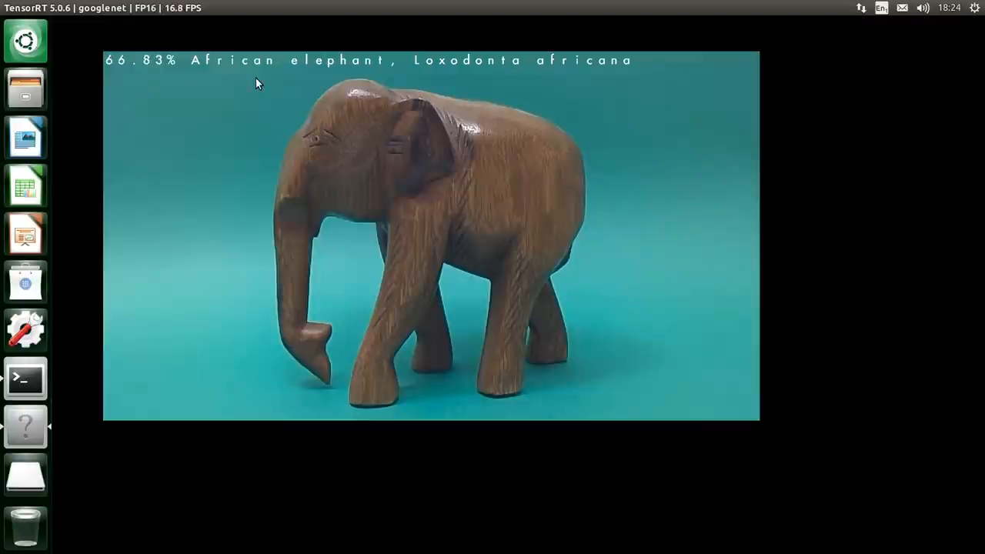
pyautogui.moveTo(217, 88)
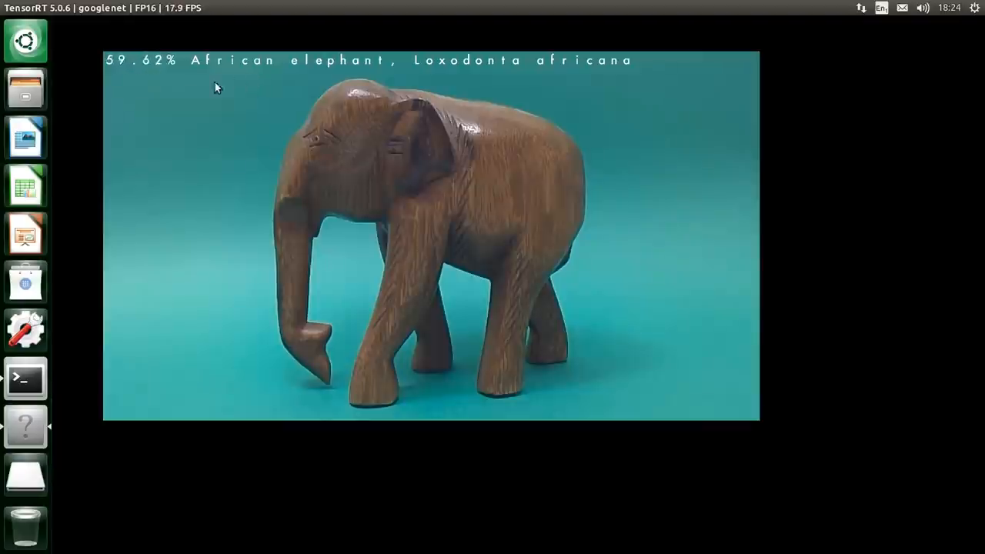
pyautogui.moveTo(151, 87)
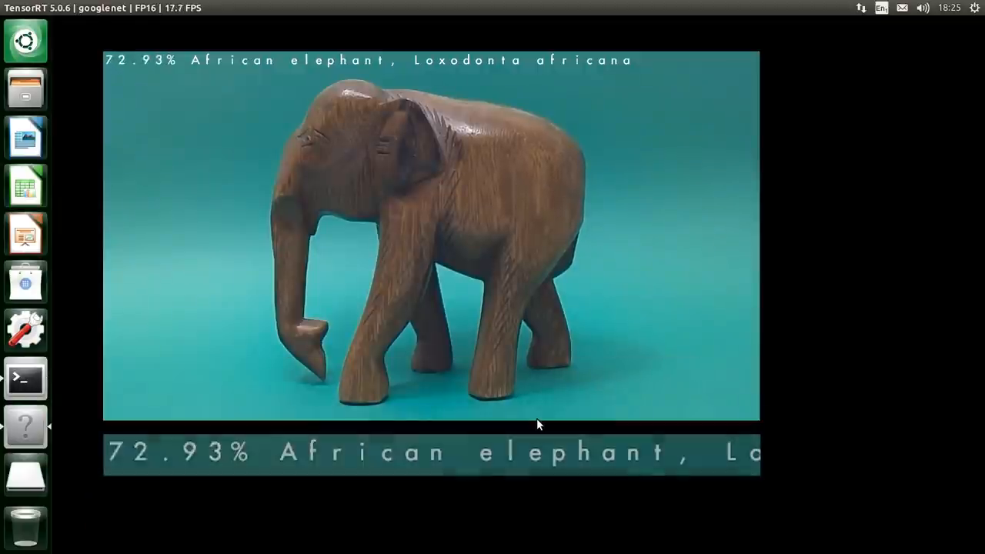
pyautogui.moveTo(672, 304)
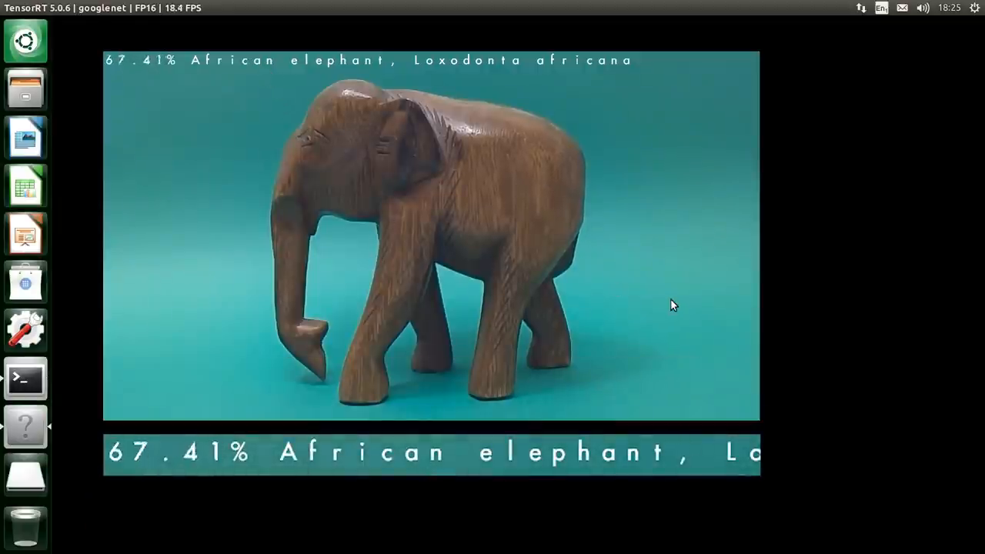